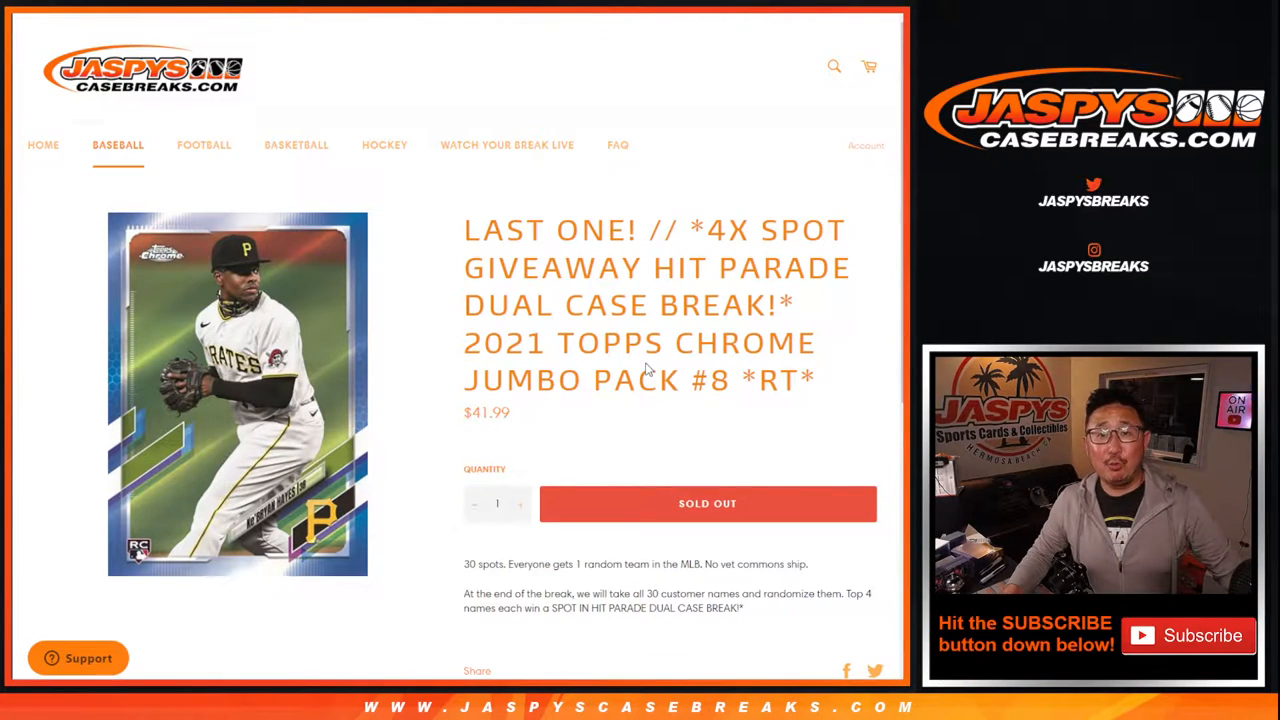
pyautogui.moveTo(620, 344)
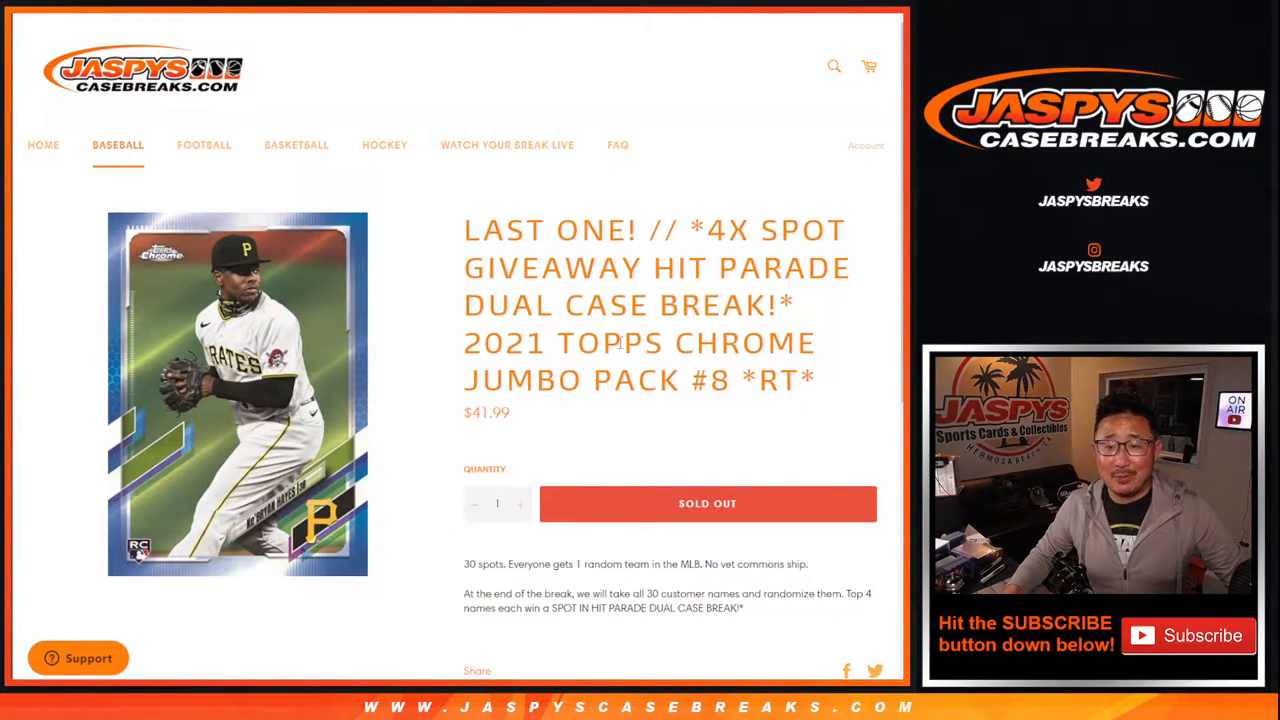
# Step: Show the 2021 Topps Chrome Jumbo Pack #8 giveaway break page and switch to the List Randomizer
pyautogui.doubleClick(640, 360)
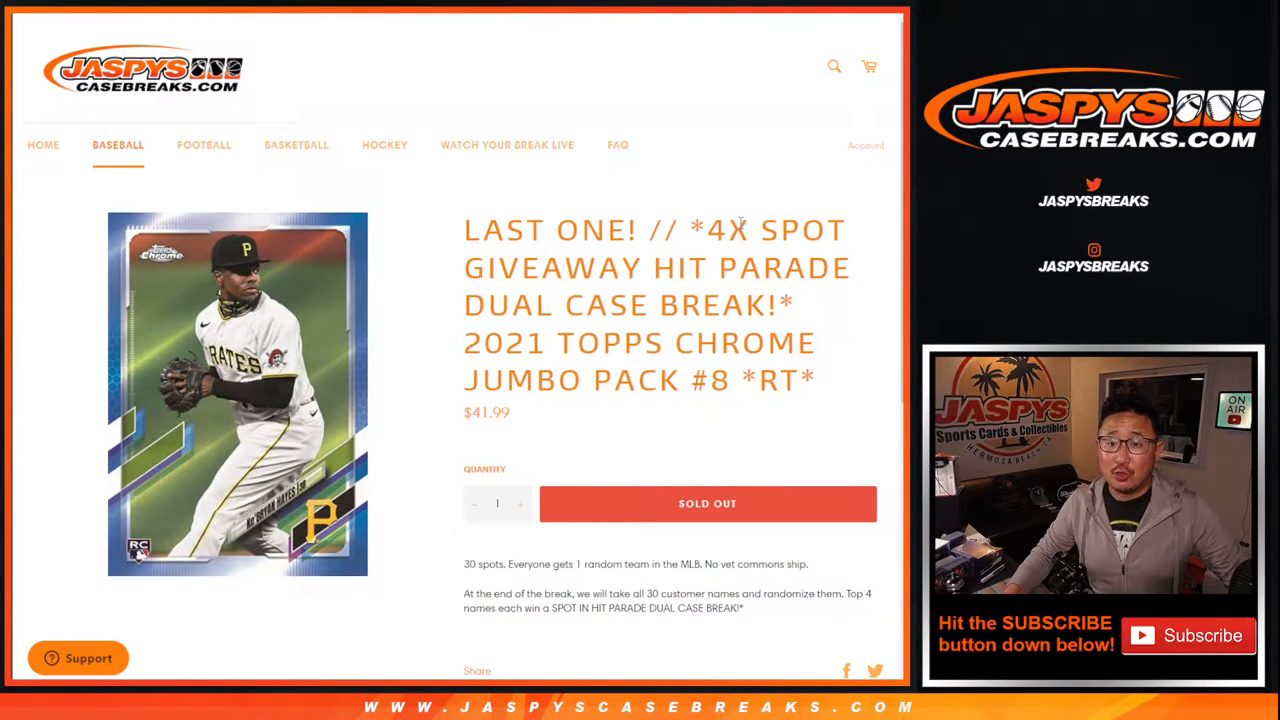
pyautogui.doubleClick(728, 228)
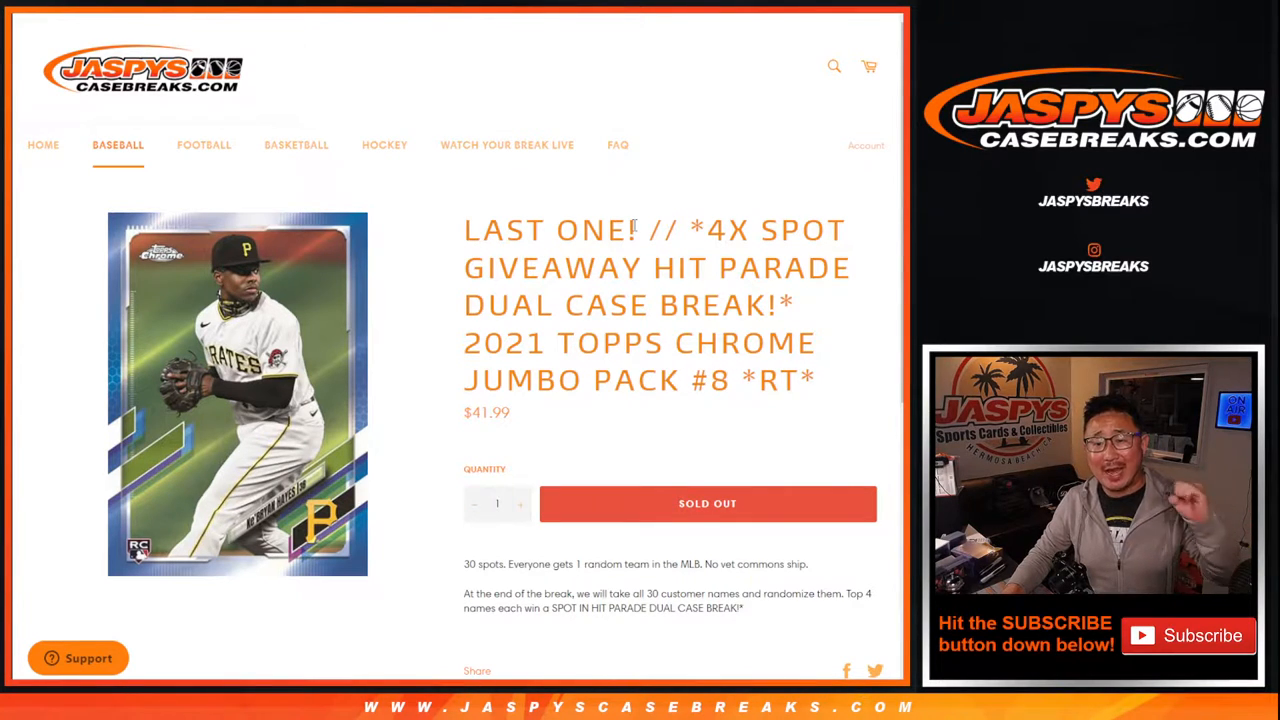
pyautogui.moveTo(590, 68)
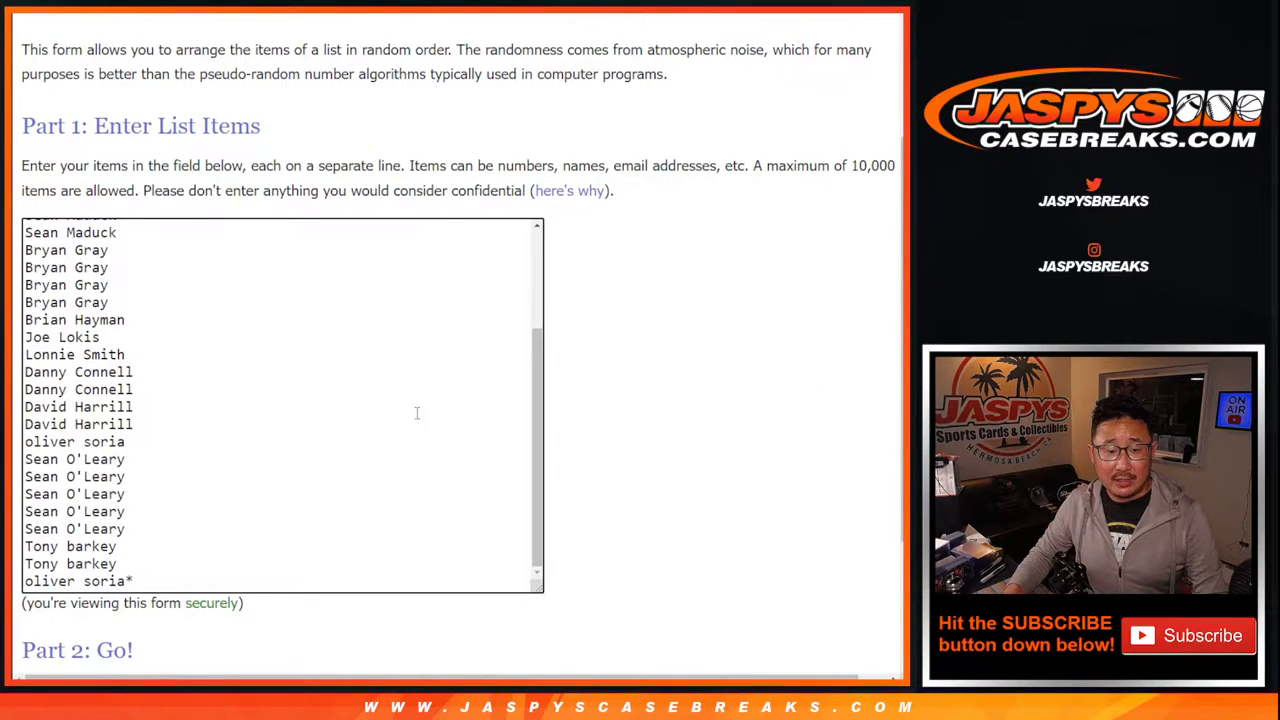
# Step: Roll two dice, shuffle the 30 customer names, and re-randomize the MLB team list
pyautogui.scroll(3)
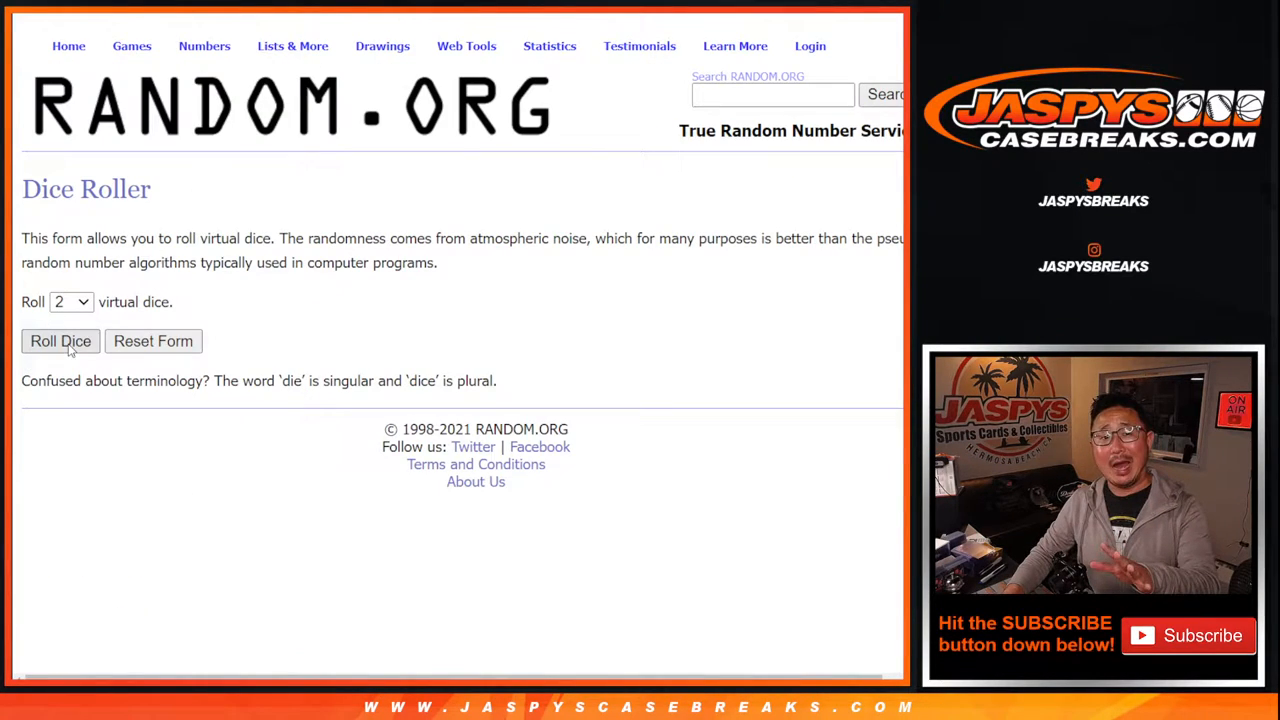
pyautogui.click(60, 340)
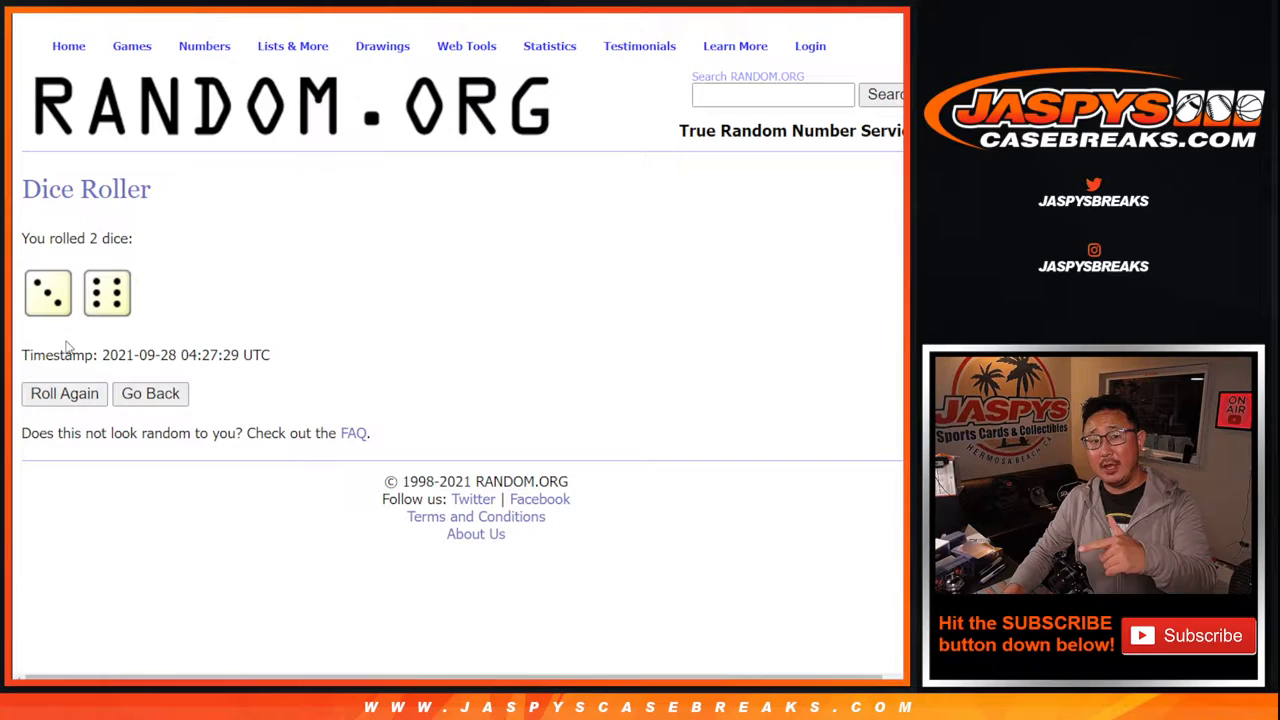
pyautogui.moveTo(224, 224)
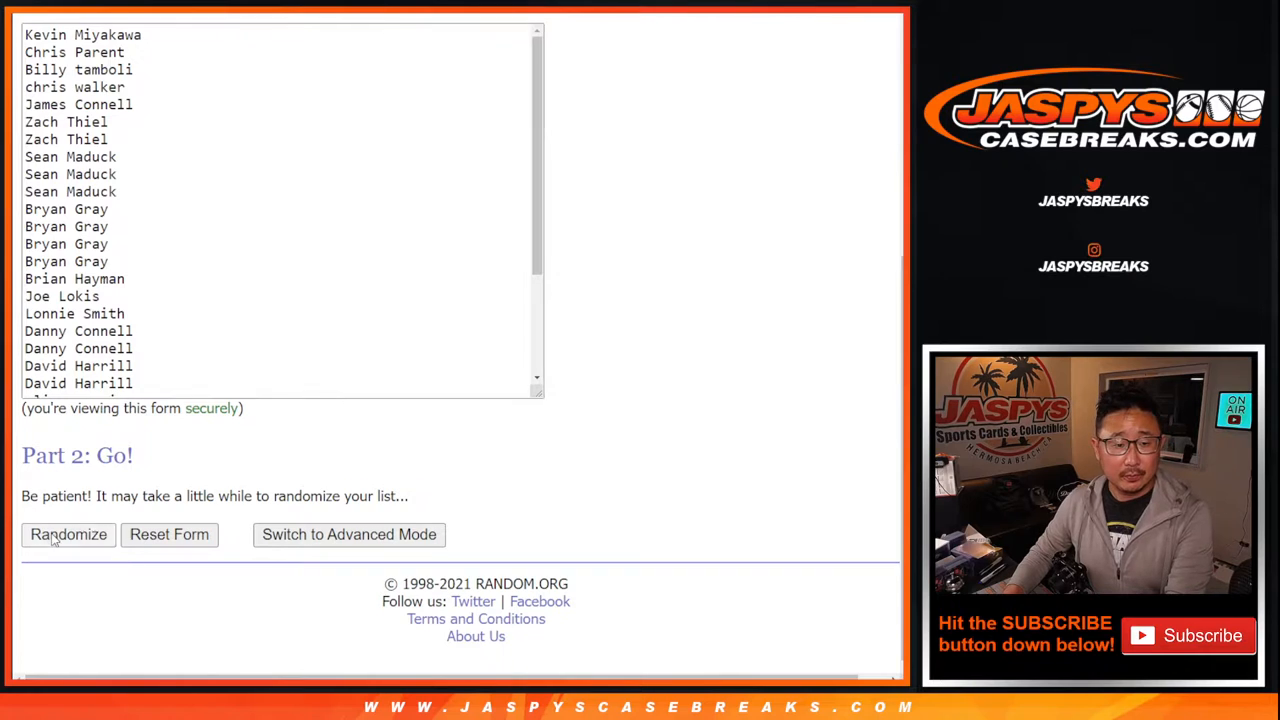
pyautogui.click(68, 534)
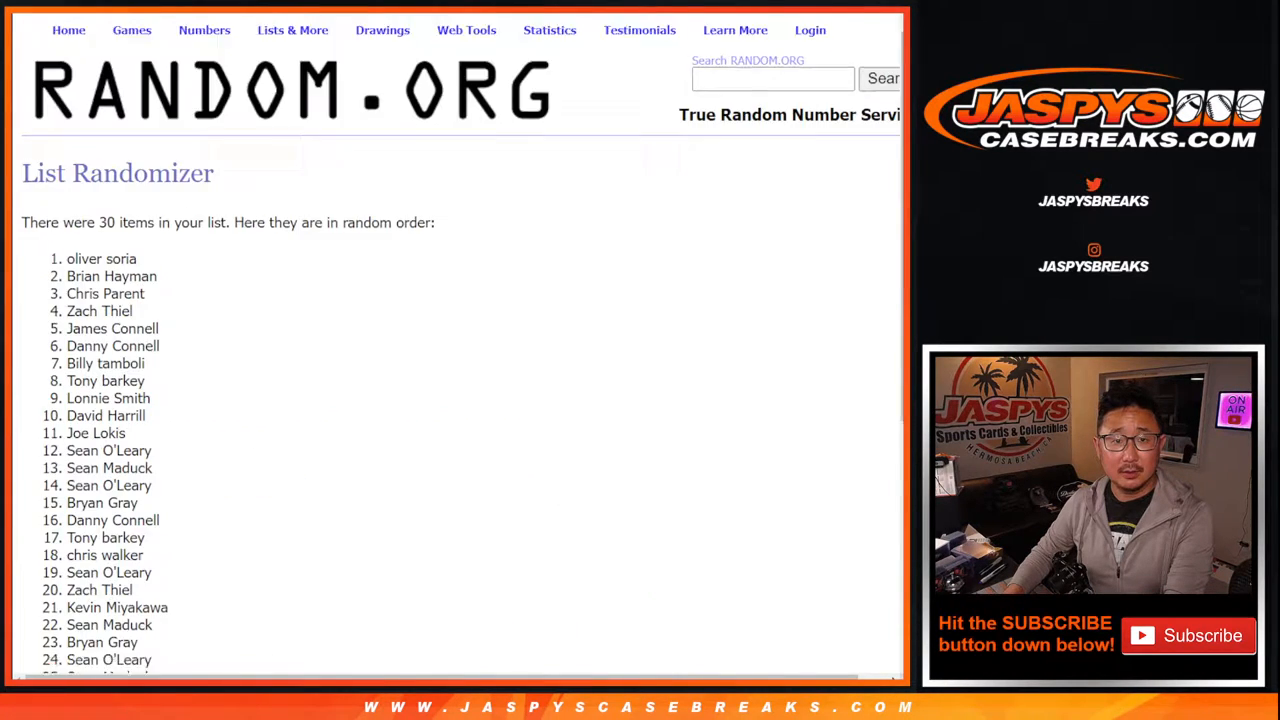
pyautogui.scroll(-3)
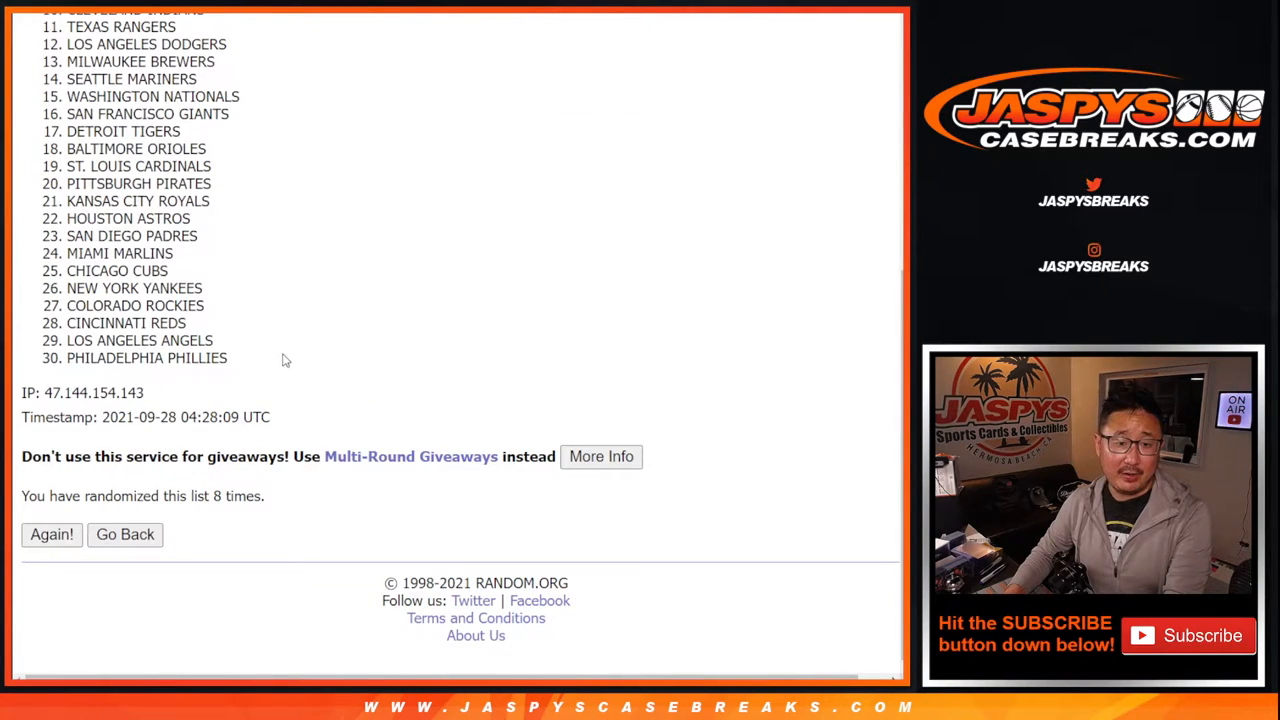
pyautogui.click(52, 534)
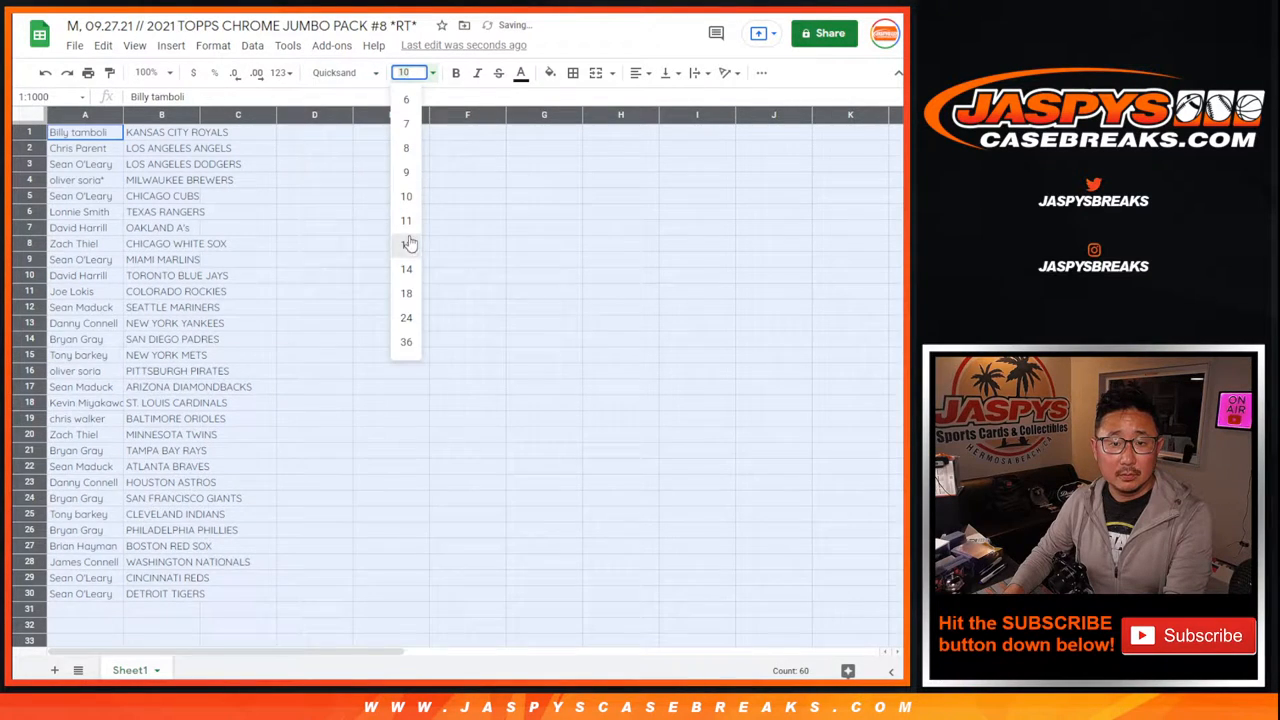
# Step: Set the pasted name–team list to font size 12 and zoom out to fit it
pyautogui.click(406, 244)
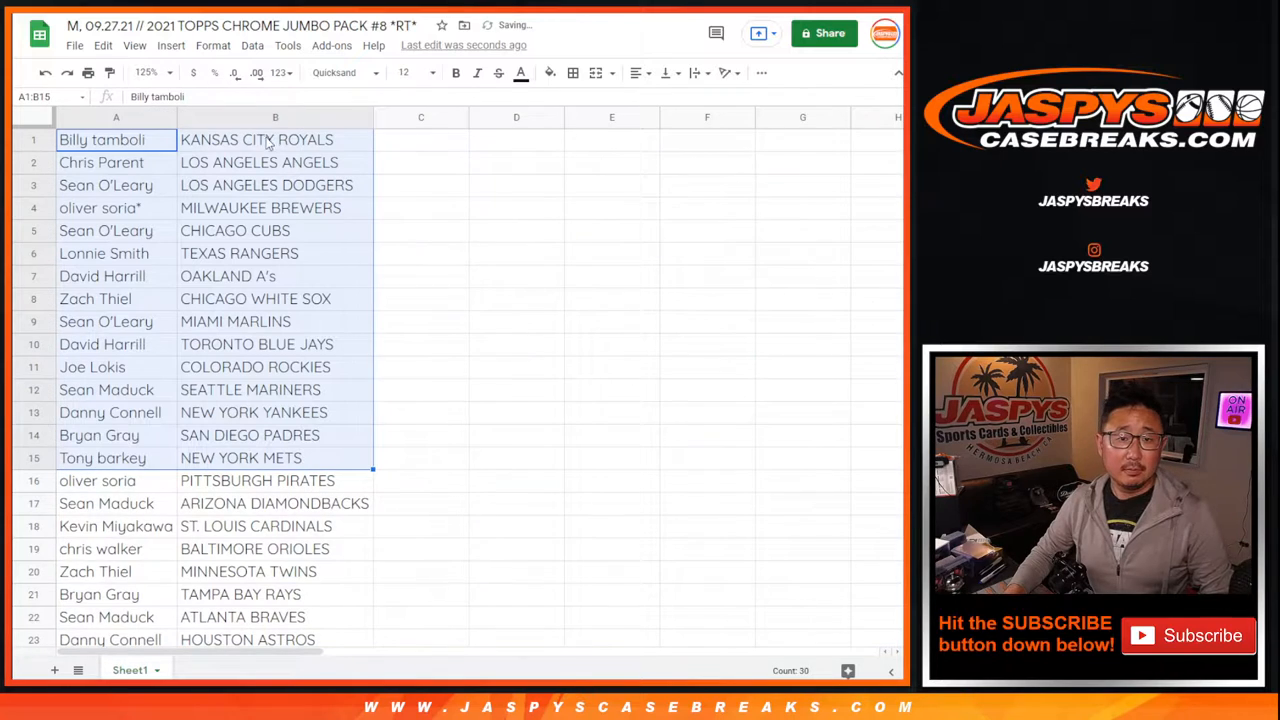
pyautogui.scroll(-3)
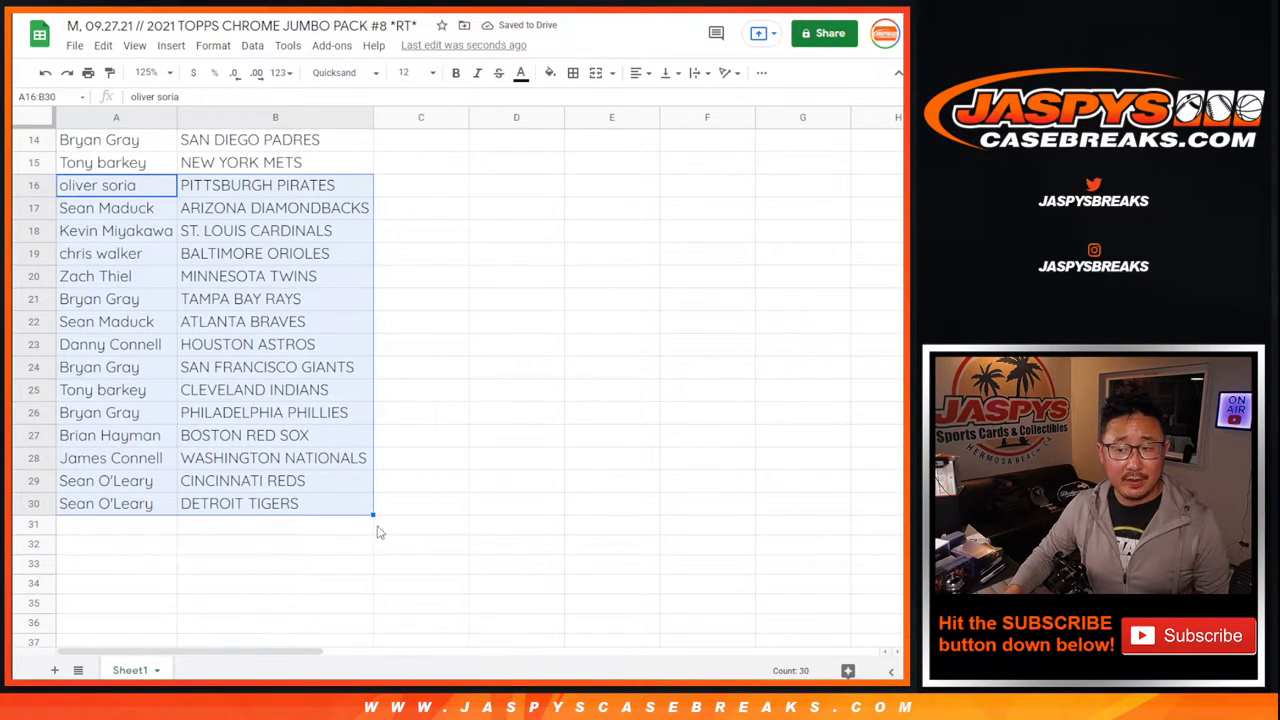
pyautogui.scroll(3)
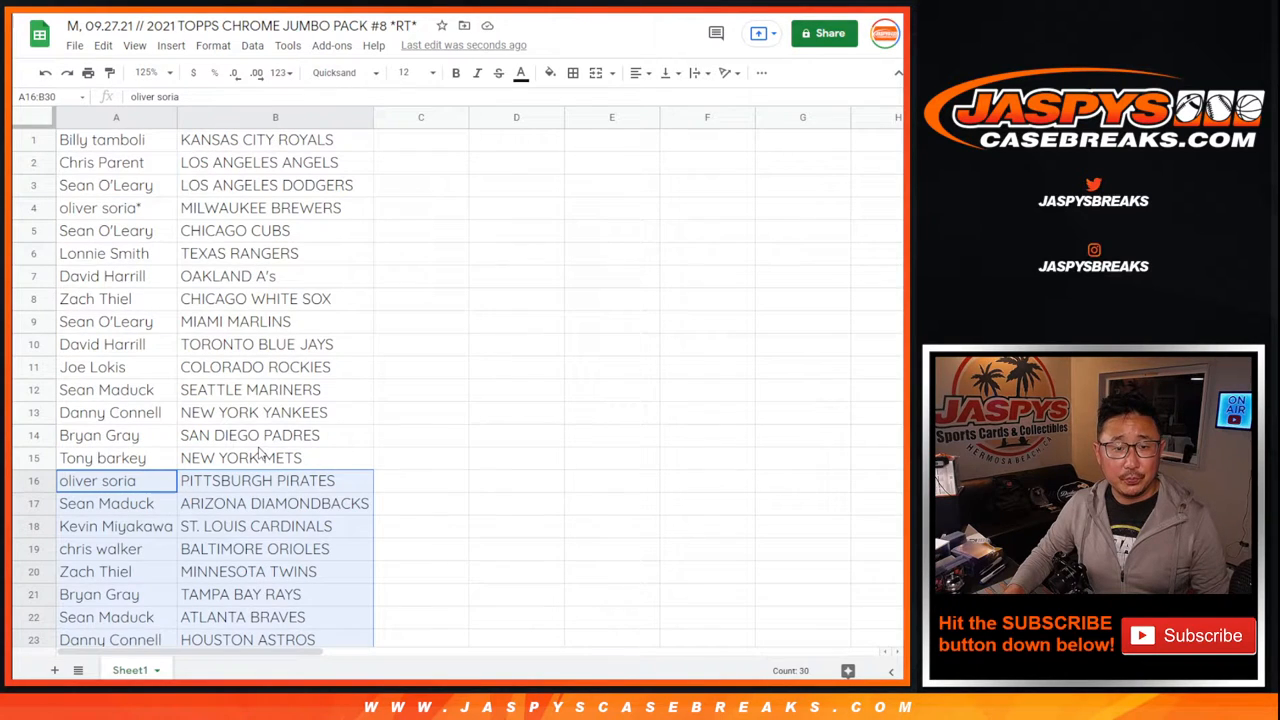
pyautogui.click(164, 72)
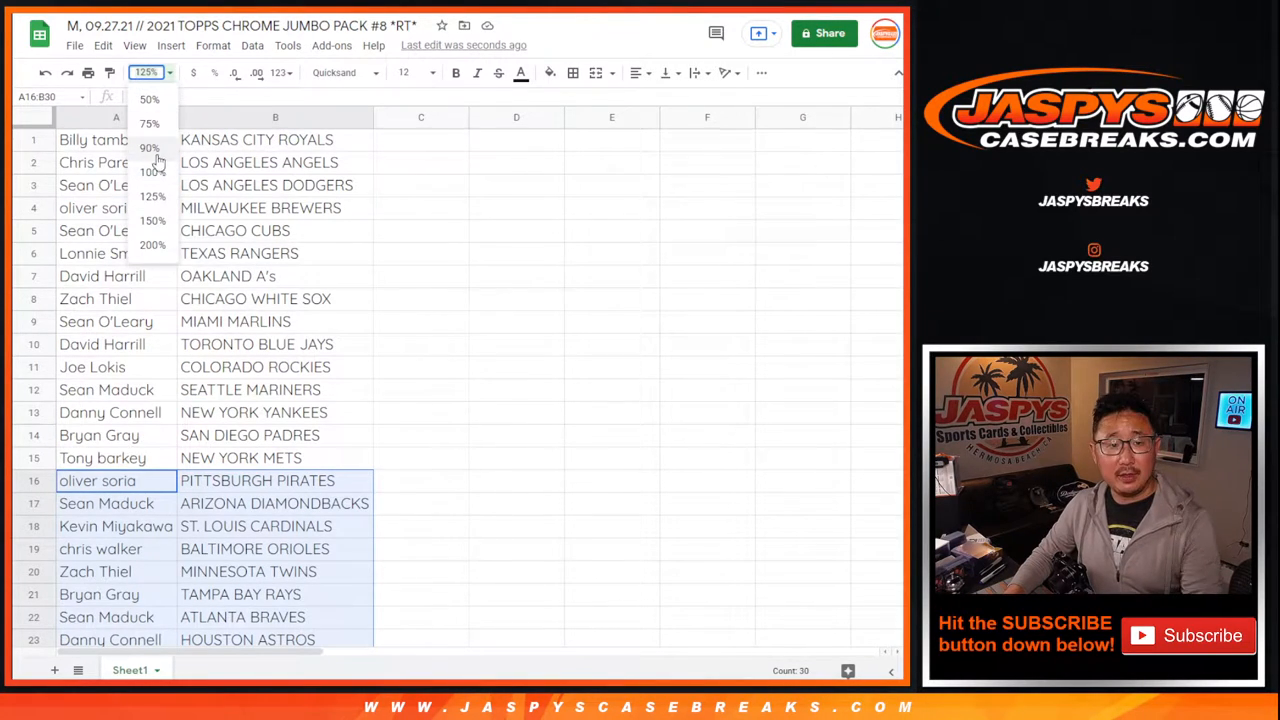
pyautogui.click(252, 44)
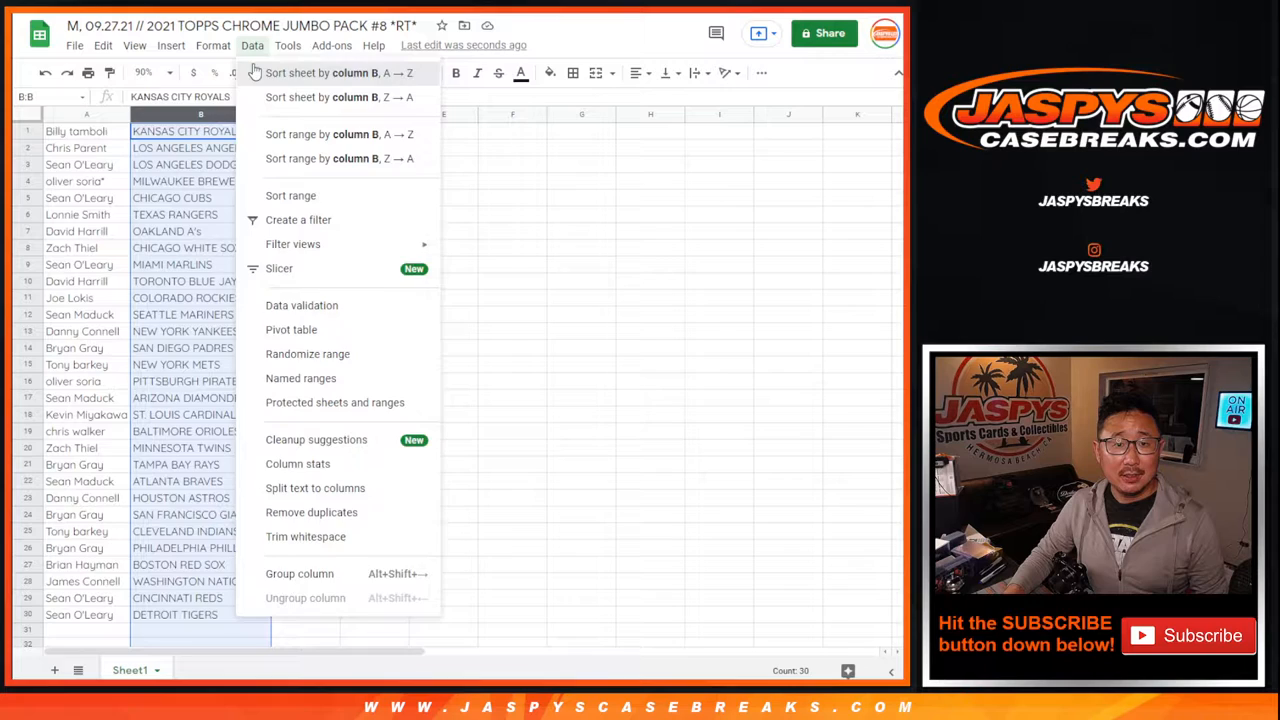
# Step: Sort the whole sheet by team column B A→Z and send it to print preview
pyautogui.click(340, 72)
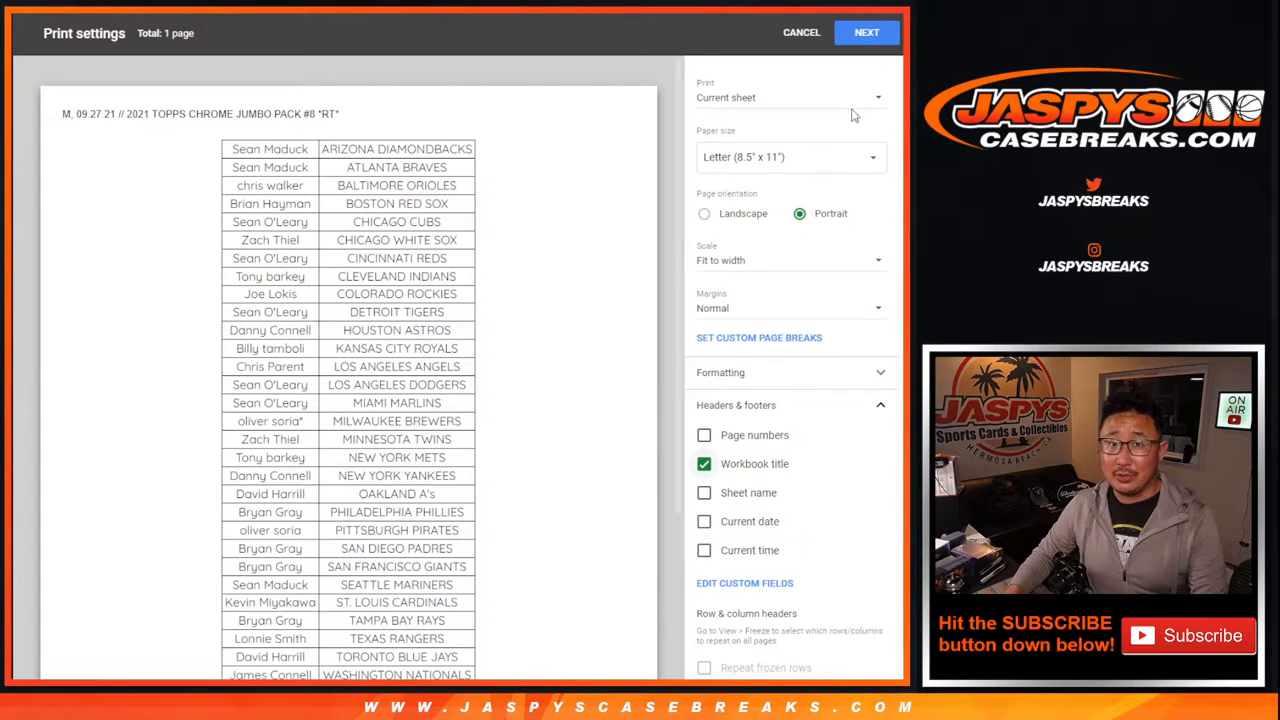
pyautogui.click(800, 32)
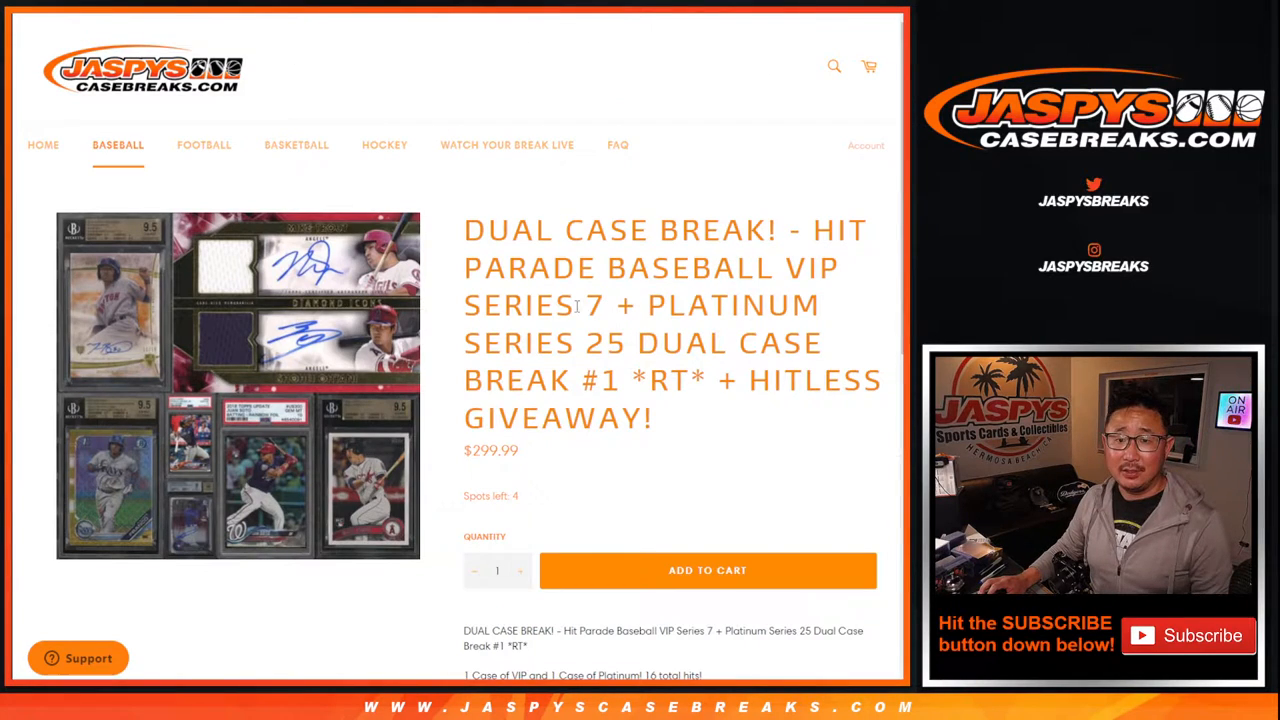
# Step: Show the Hit Parade VIP Series 7 + Platinum Series 25 dual case break page
pyautogui.doubleClick(708, 304)
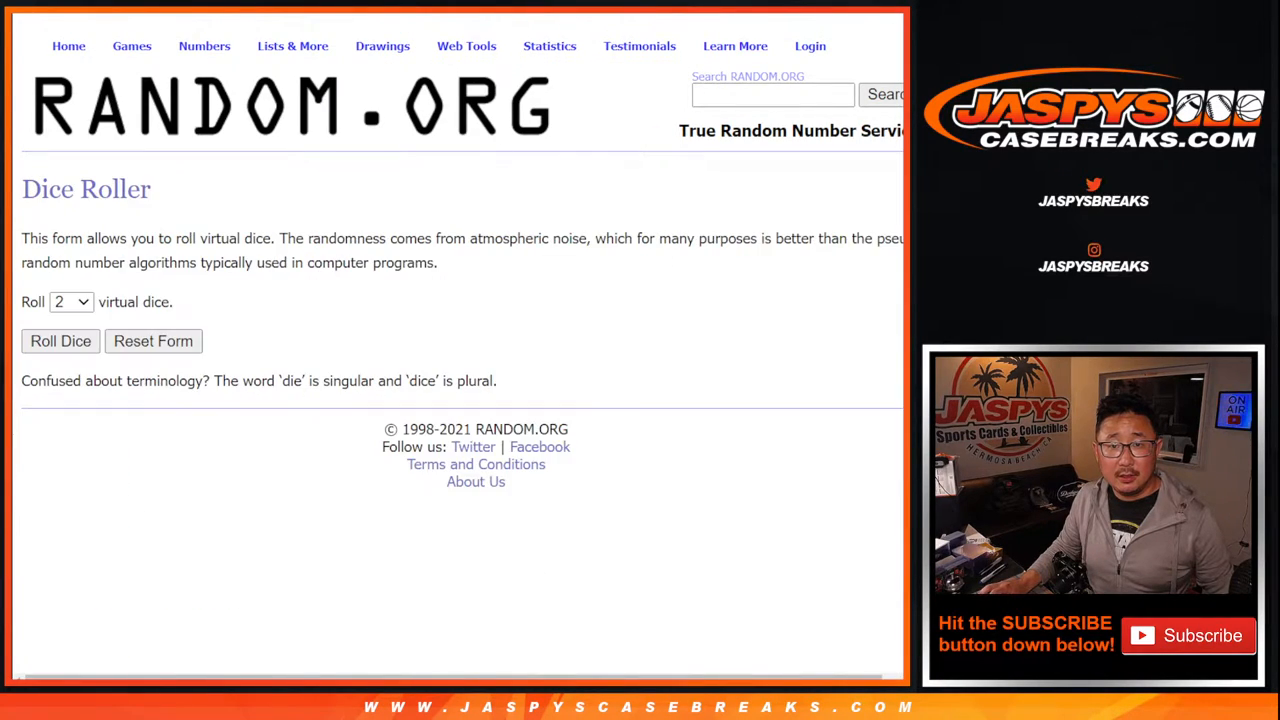
# Step: Roll the two dice and randomize the final 30-name list
pyautogui.click(60, 340)
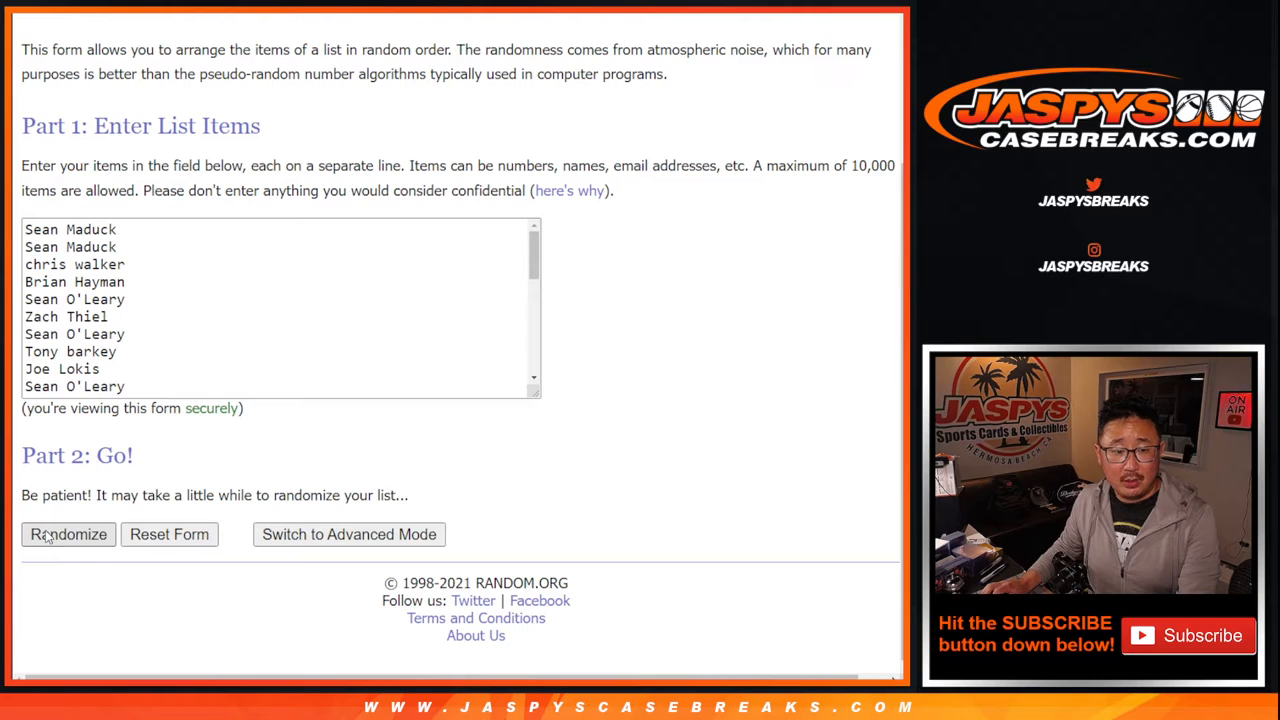
pyautogui.click(68, 534)
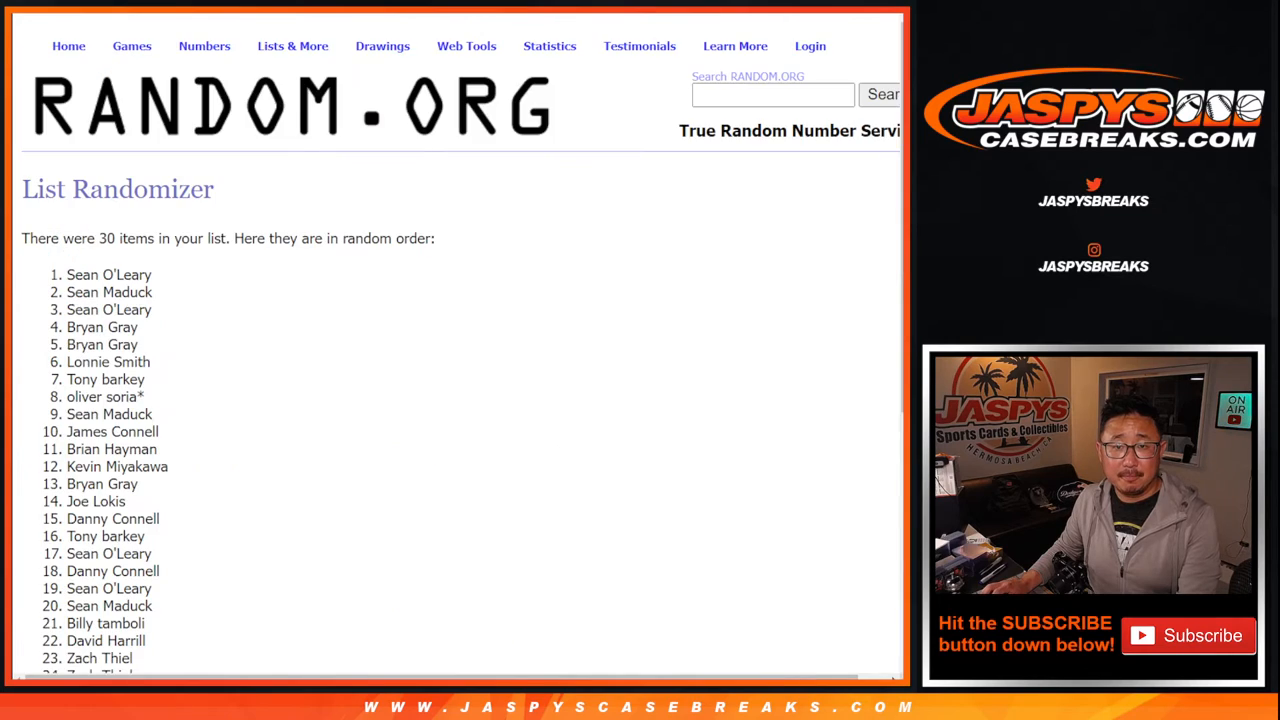
pyautogui.scroll(-3)
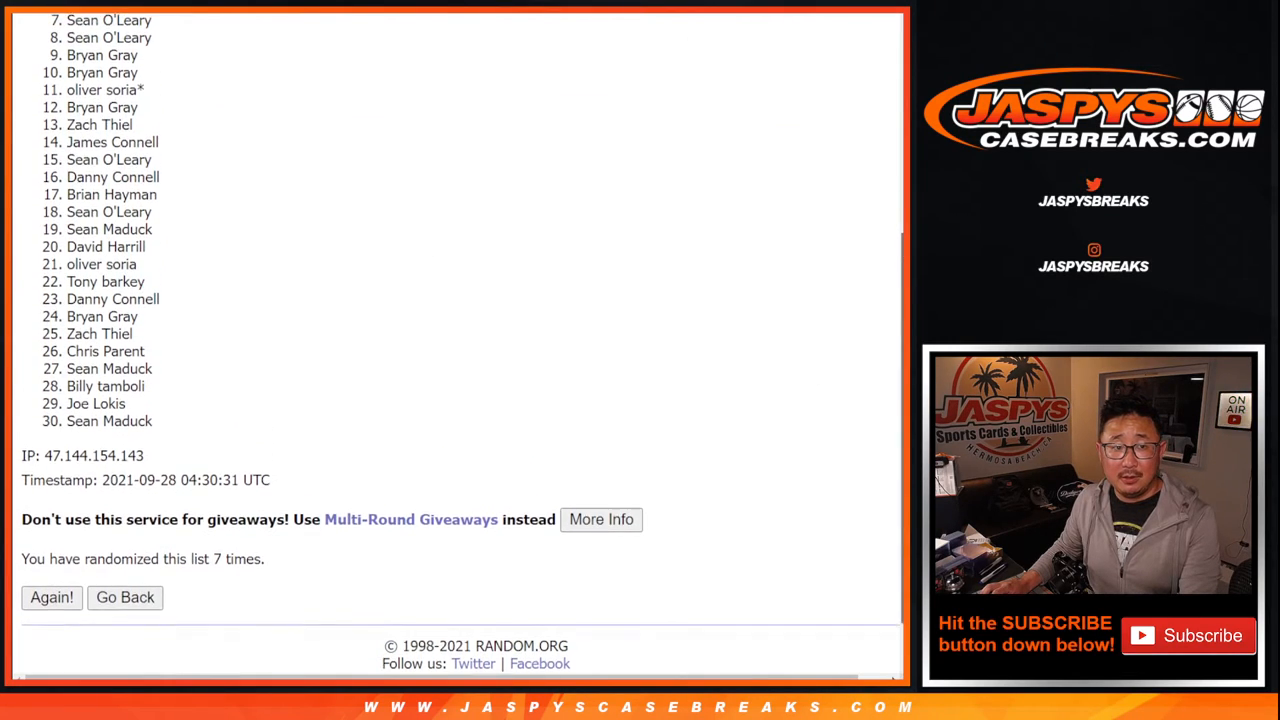
pyautogui.scroll(3)
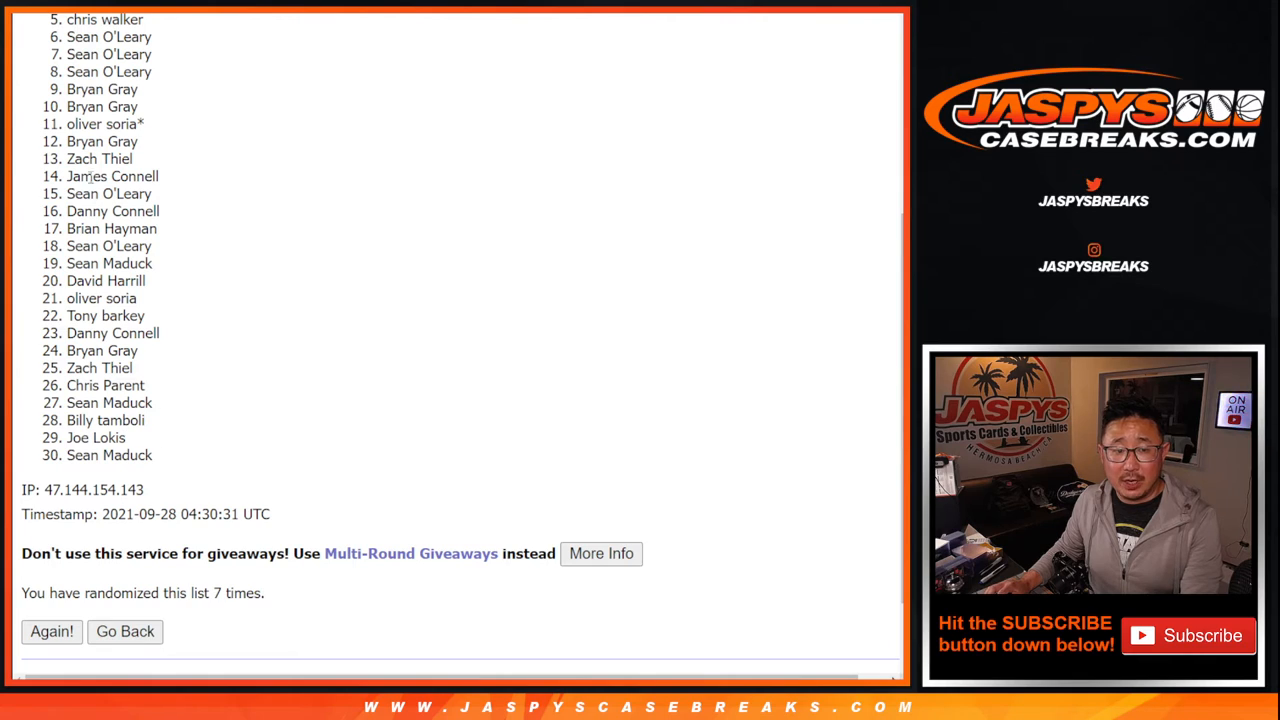
pyautogui.moveTo(752, 350)
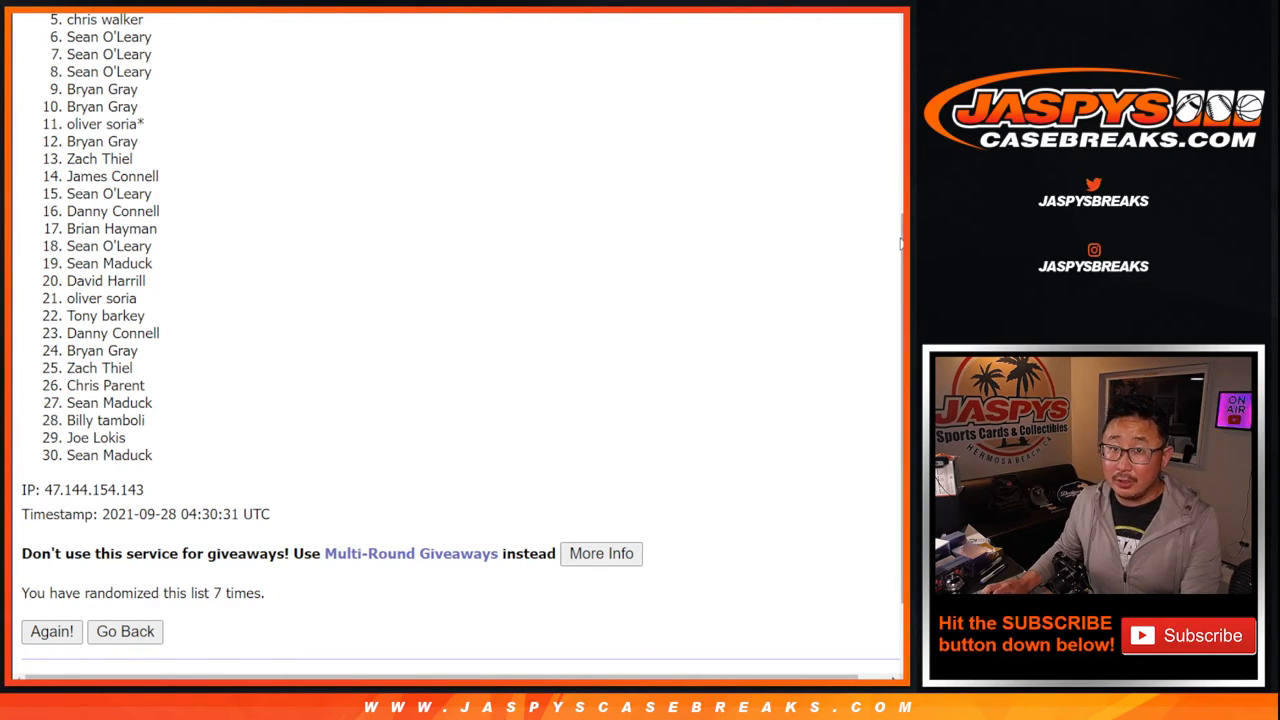
pyautogui.scroll(3)
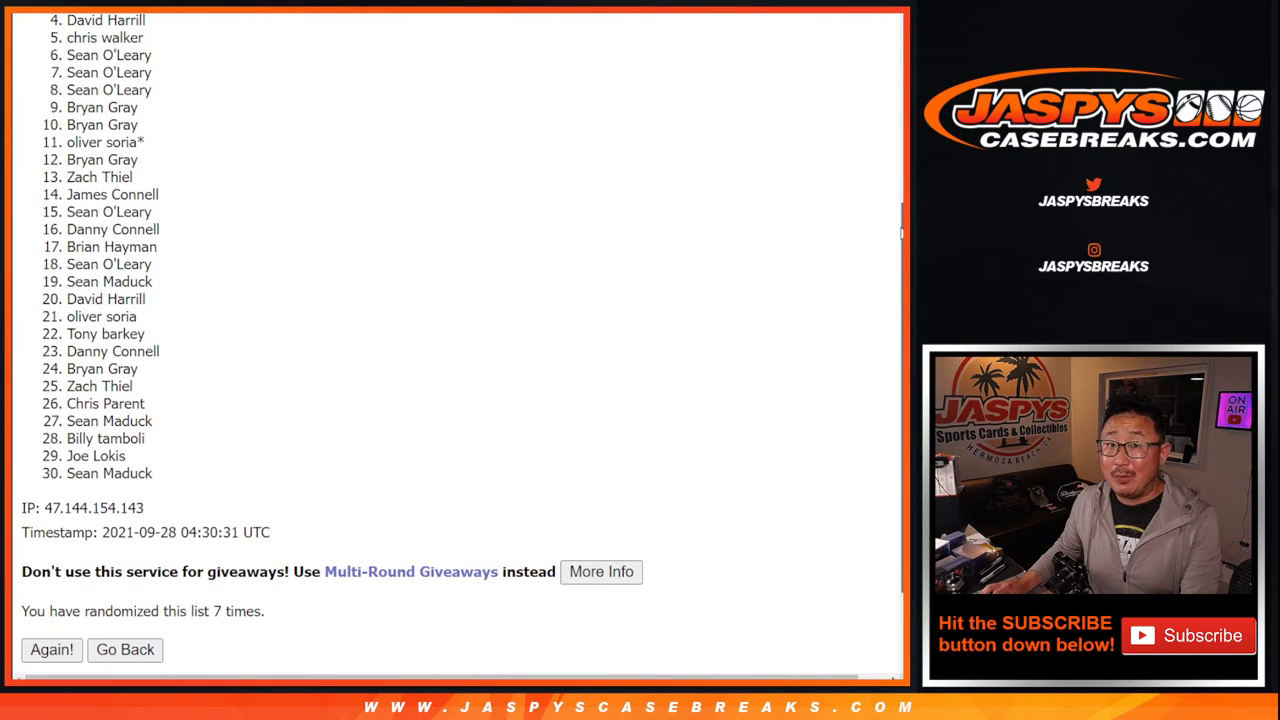
pyautogui.scroll(3)
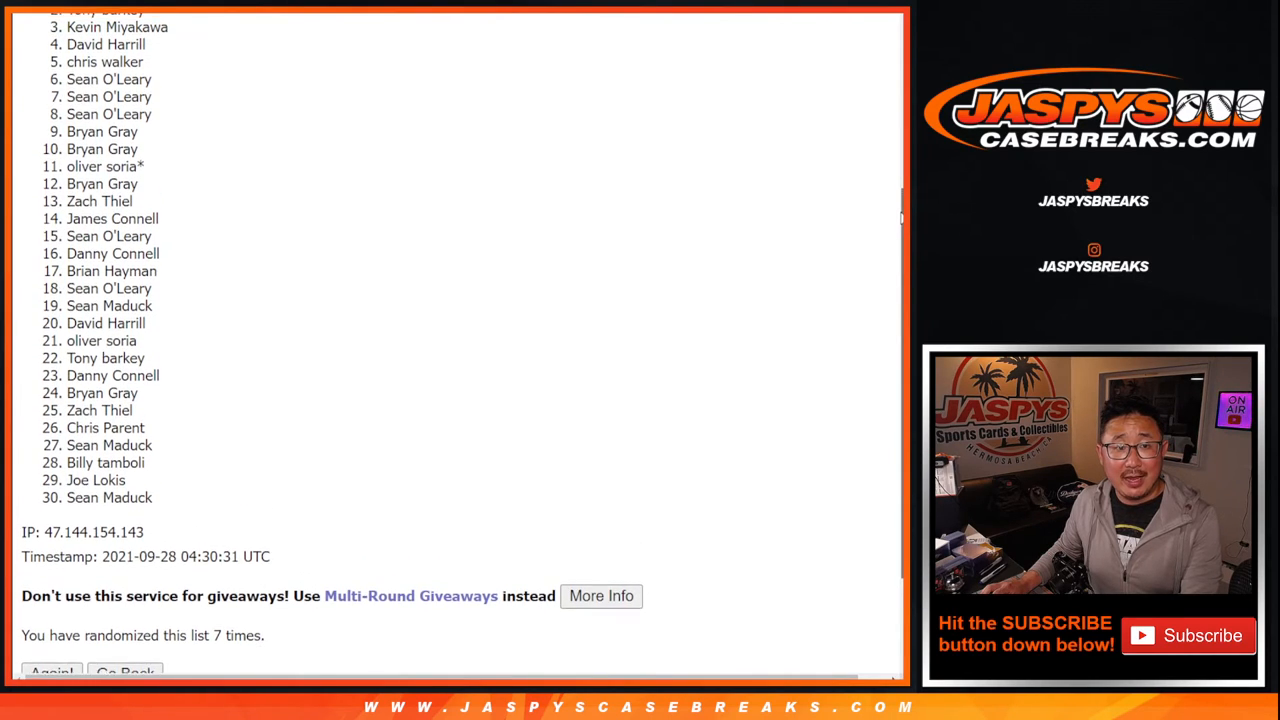
pyautogui.scroll(3)
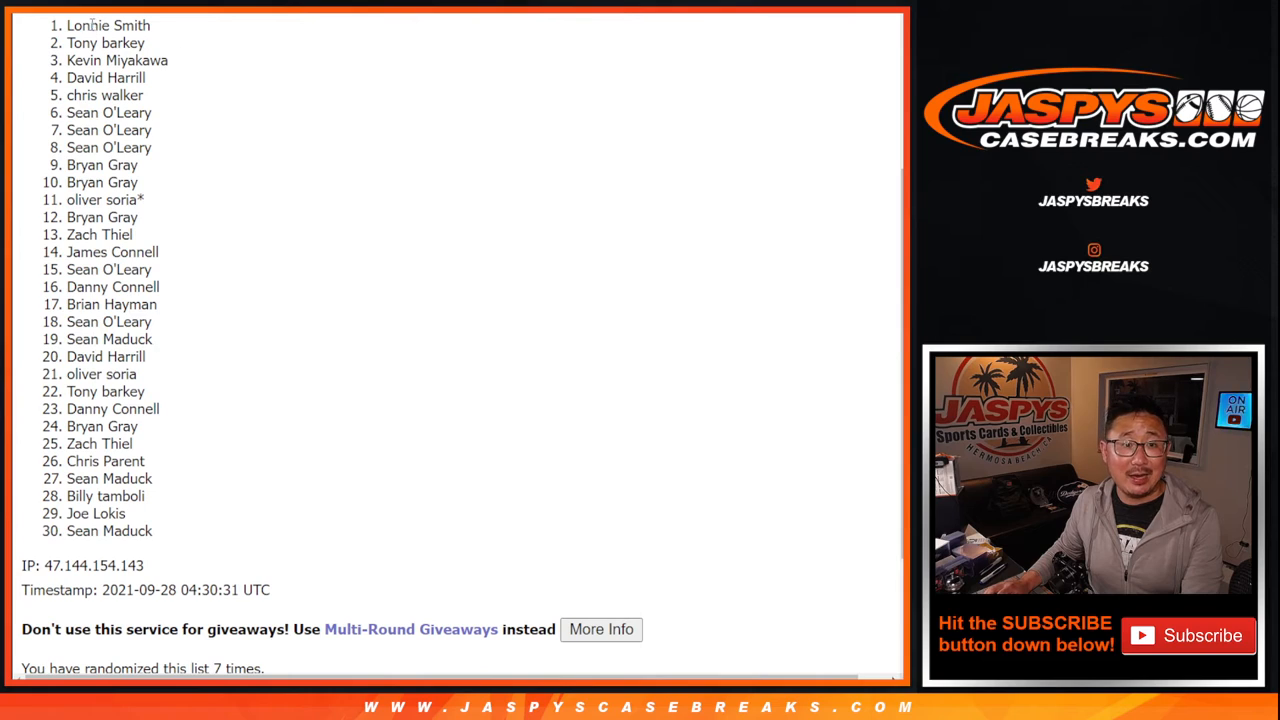
pyautogui.moveTo(90, 24); pyautogui.dragTo(140, 78)
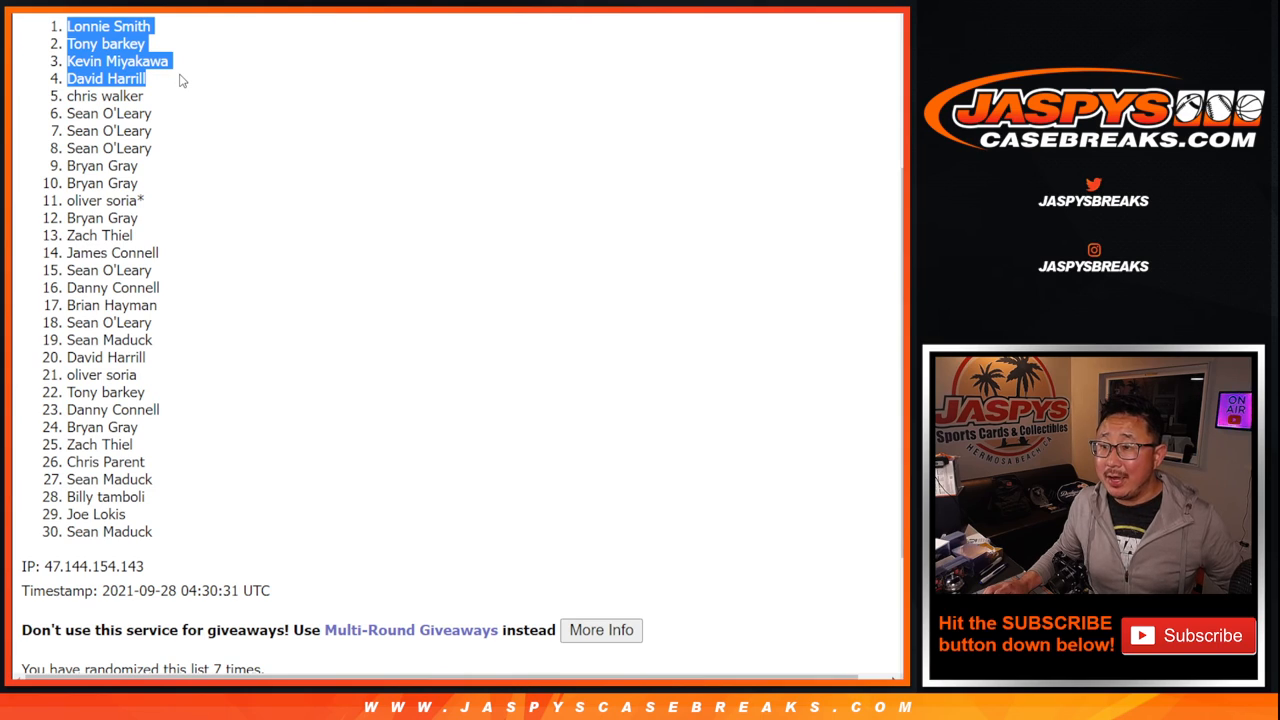
pyautogui.moveTo(310, 162)
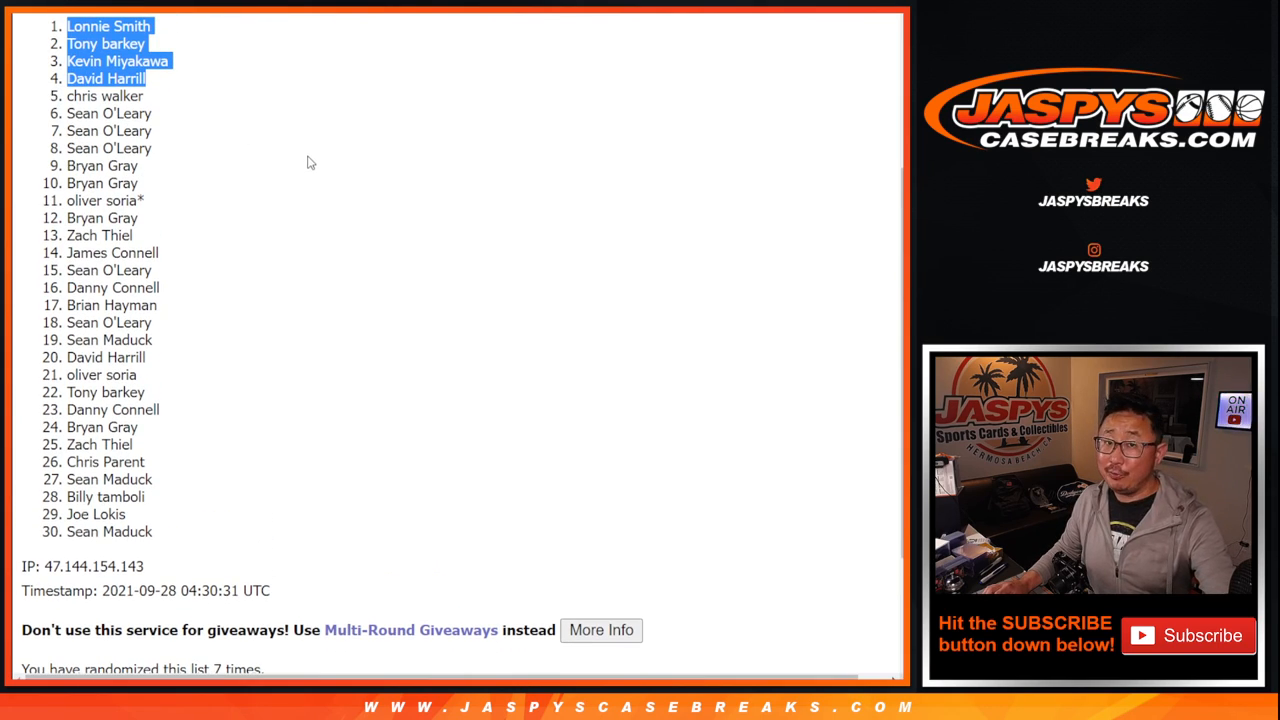